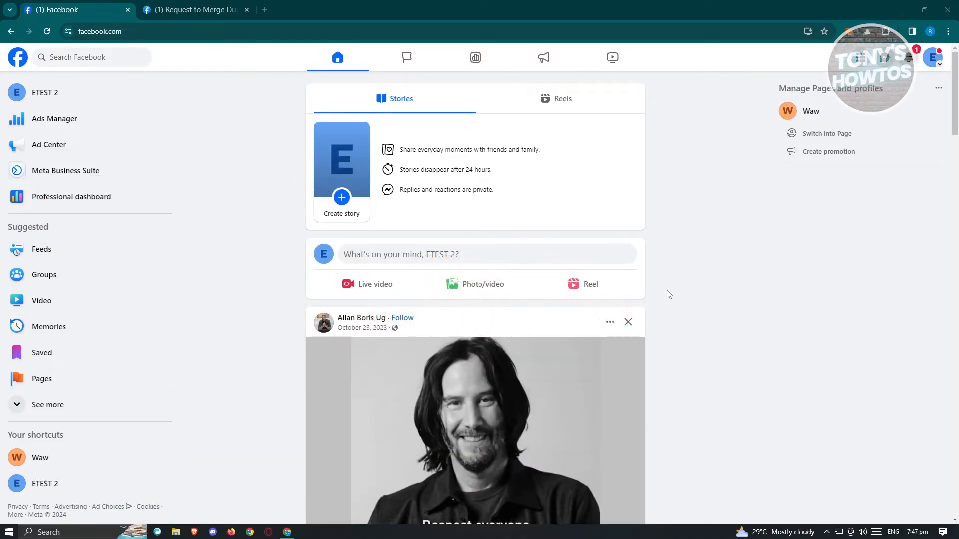
mouse_move(675, 292)
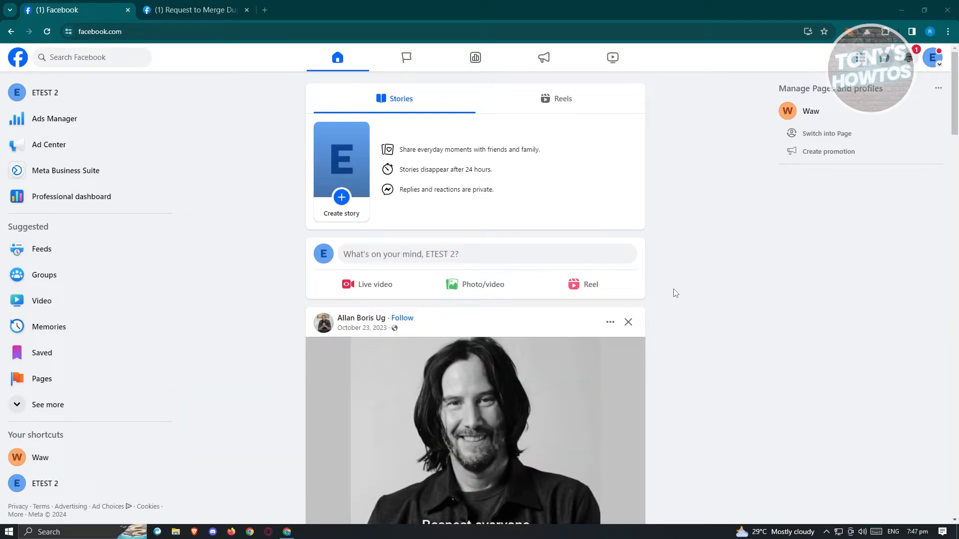
mouse_move(690, 291)
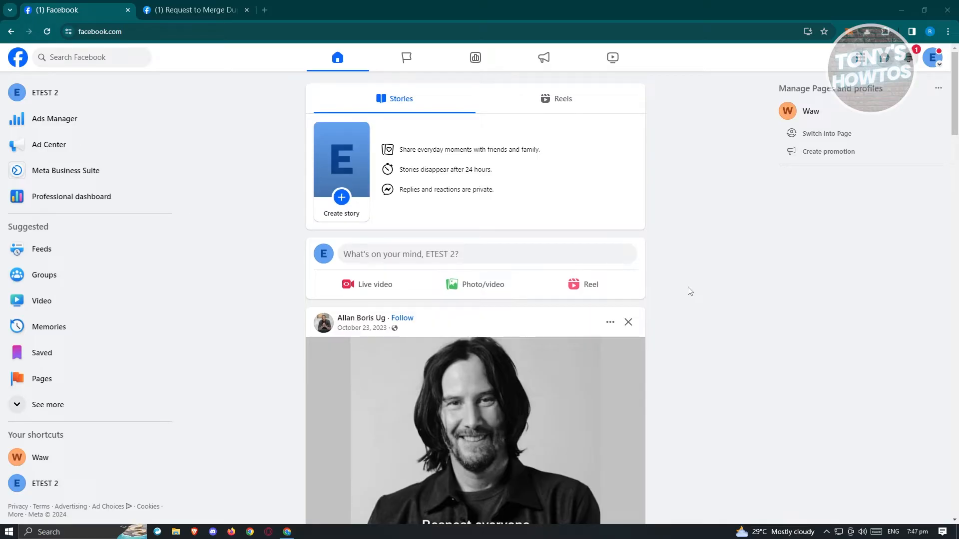
mouse_move(693, 306)
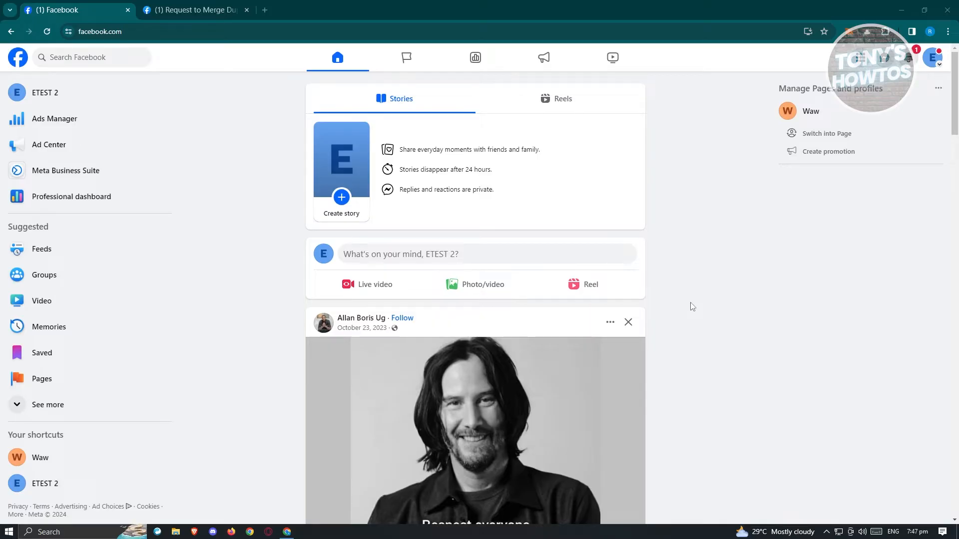
mouse_move(693, 246)
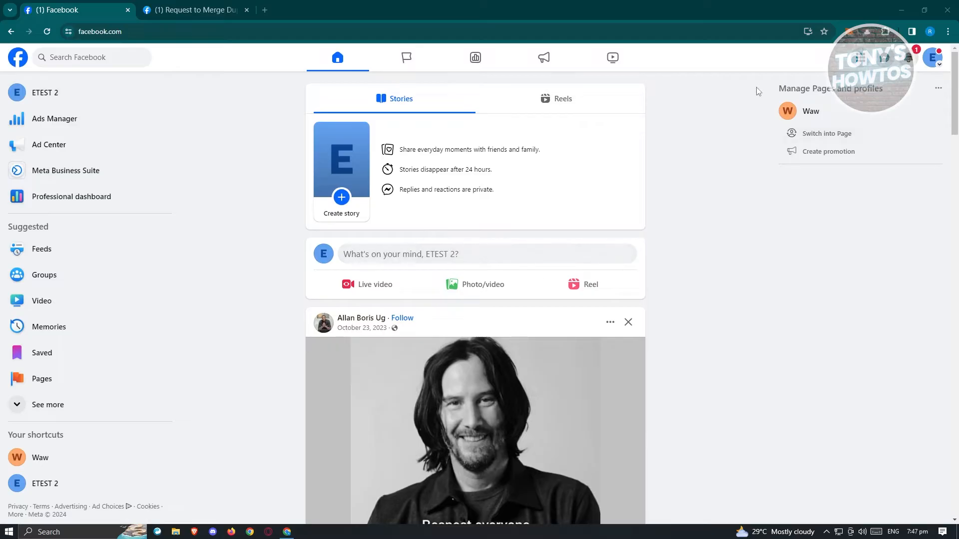
mouse_move(938, 65)
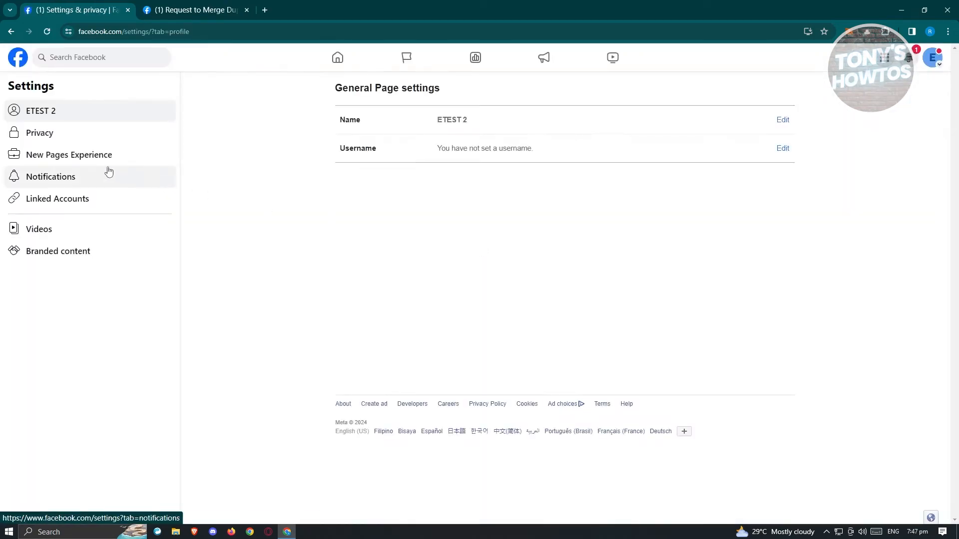
- Open ETEST 2's New Pages Experience settings to view who has Facebook, task and business account access
left_click(69, 155)
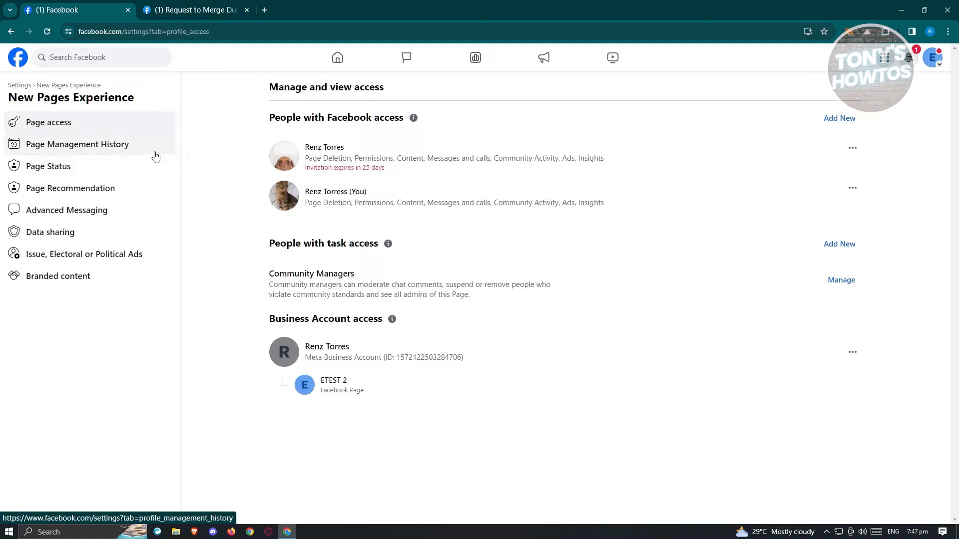
mouse_move(65, 328)
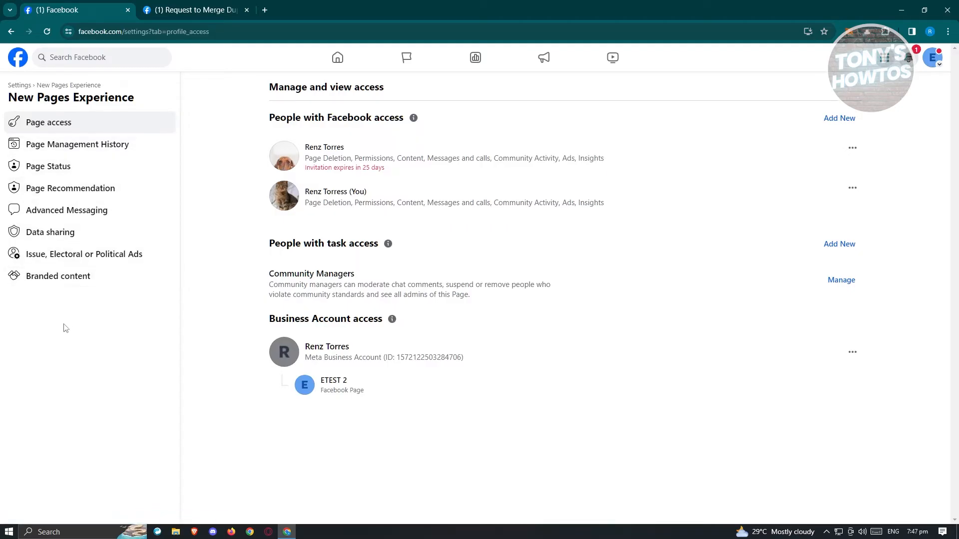
mouse_move(70, 325)
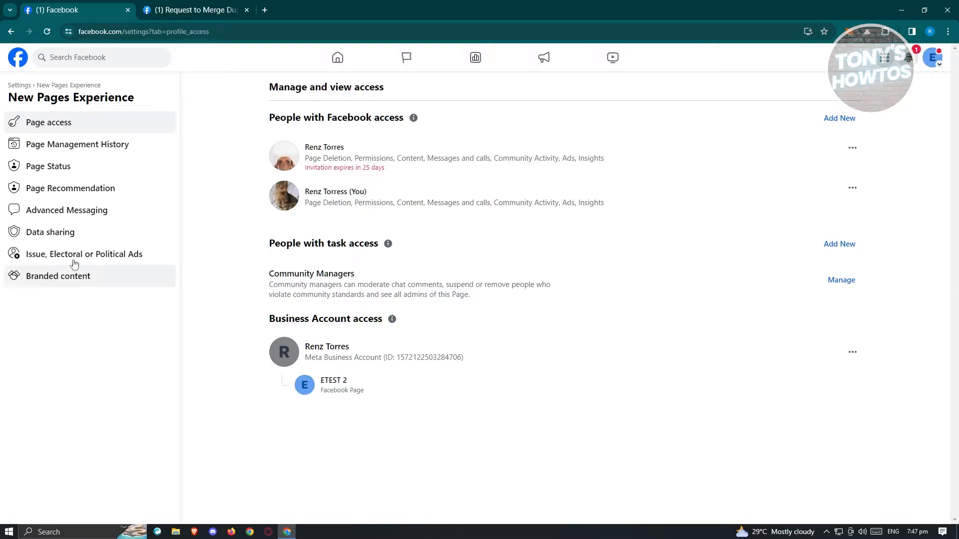
mouse_move(136, 188)
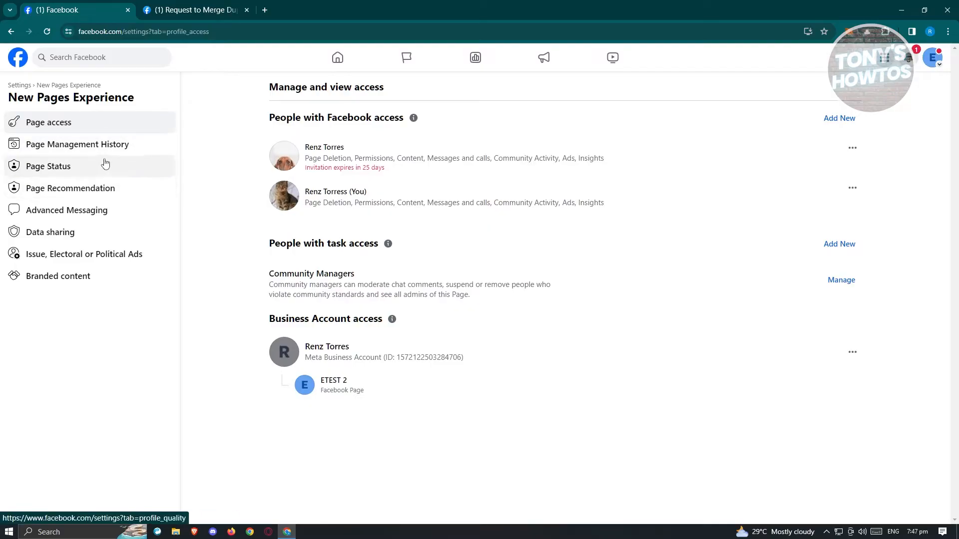
mouse_move(116, 180)
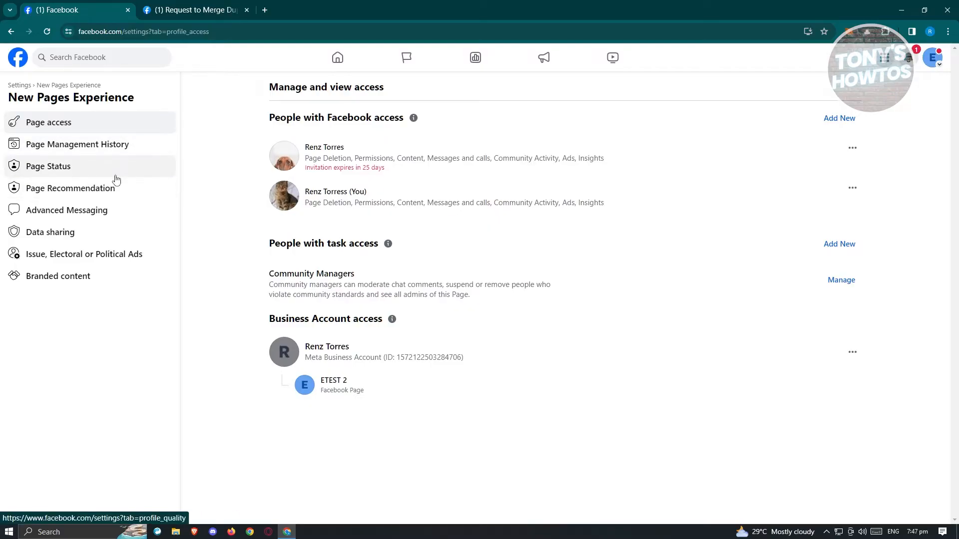
mouse_move(104, 187)
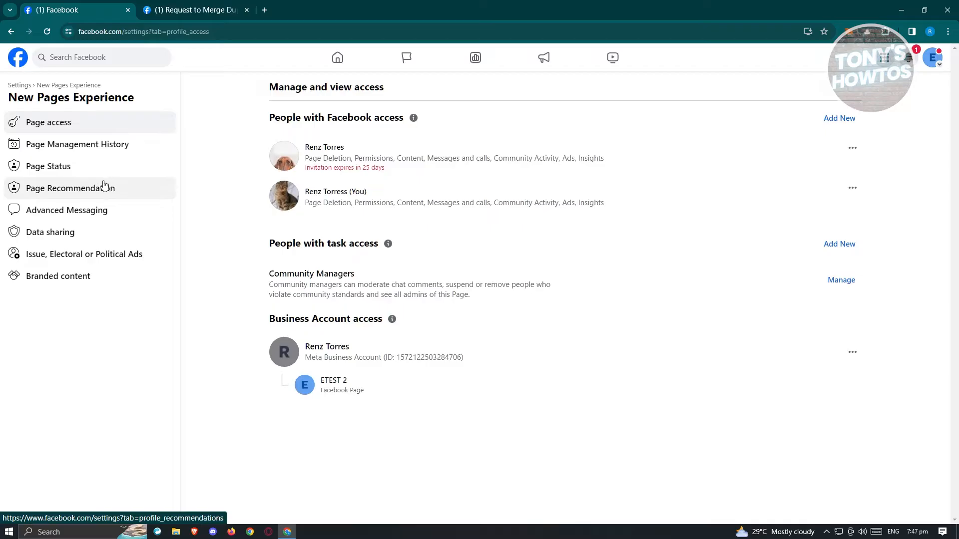
mouse_move(89, 207)
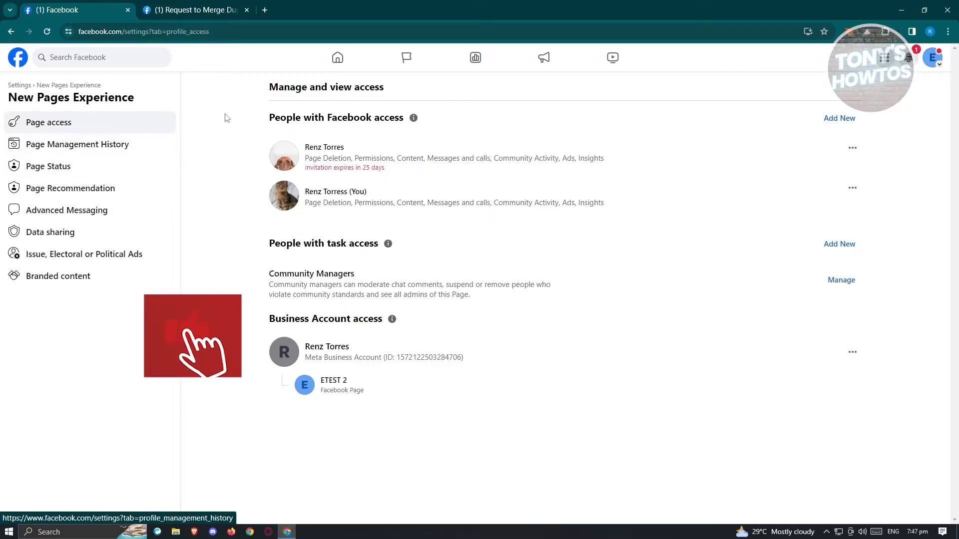
mouse_move(194, 9)
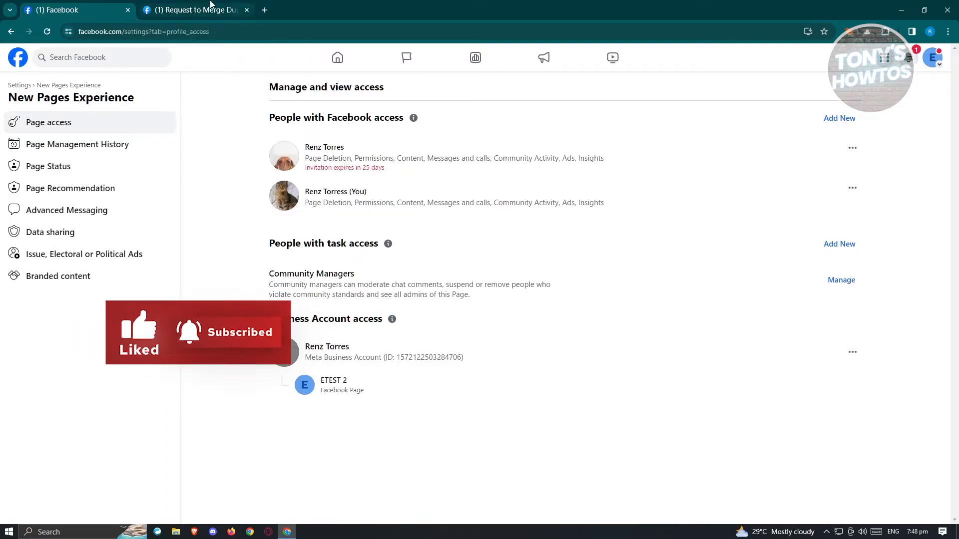
mouse_move(208, 9)
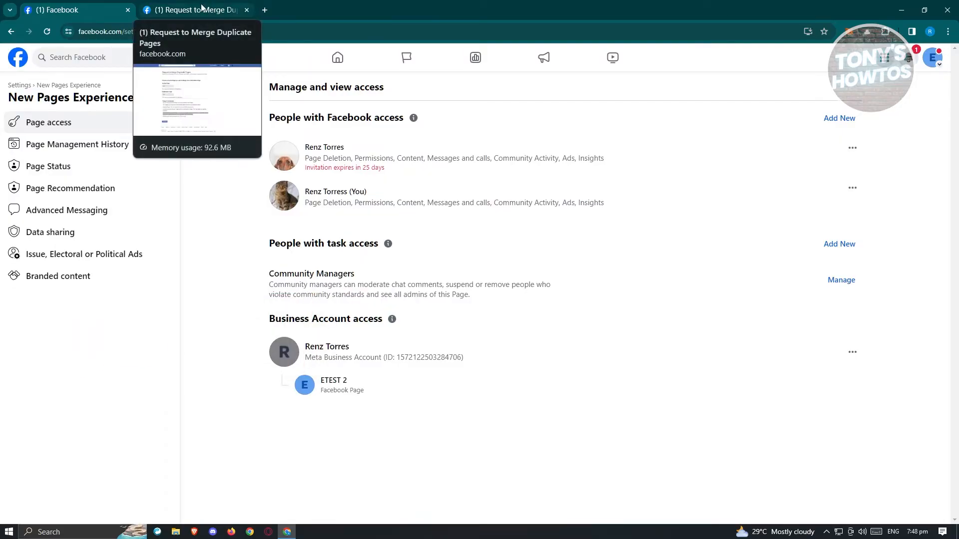
left_click(200, 9)
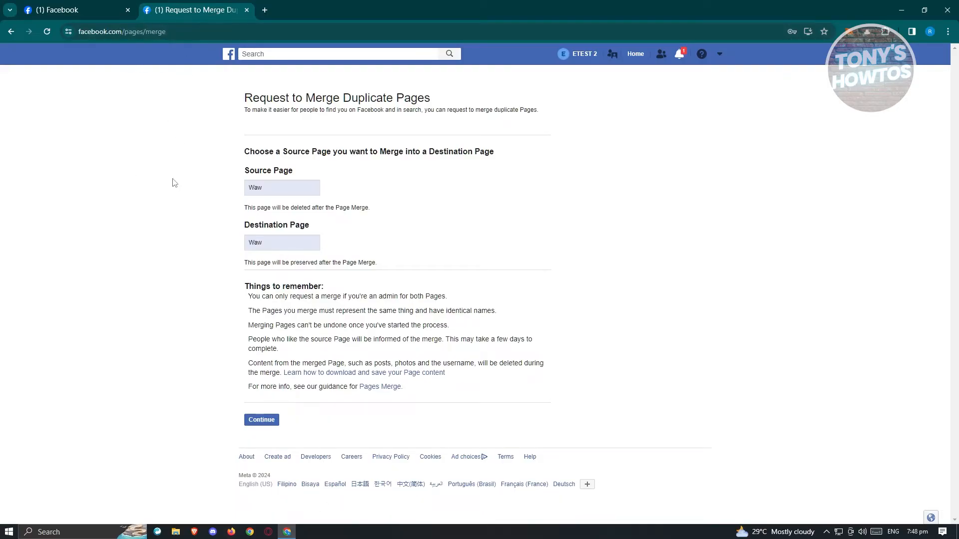
mouse_move(193, 180)
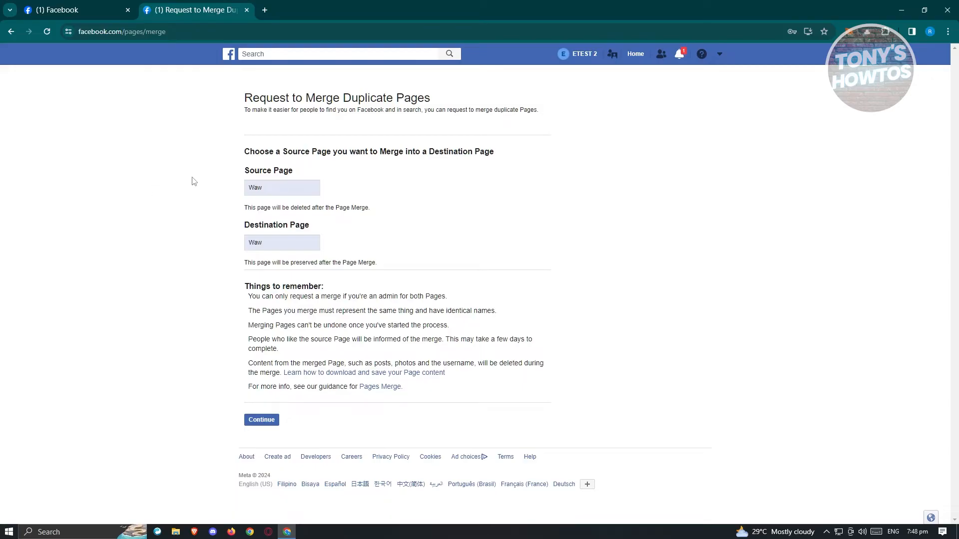
mouse_move(148, 218)
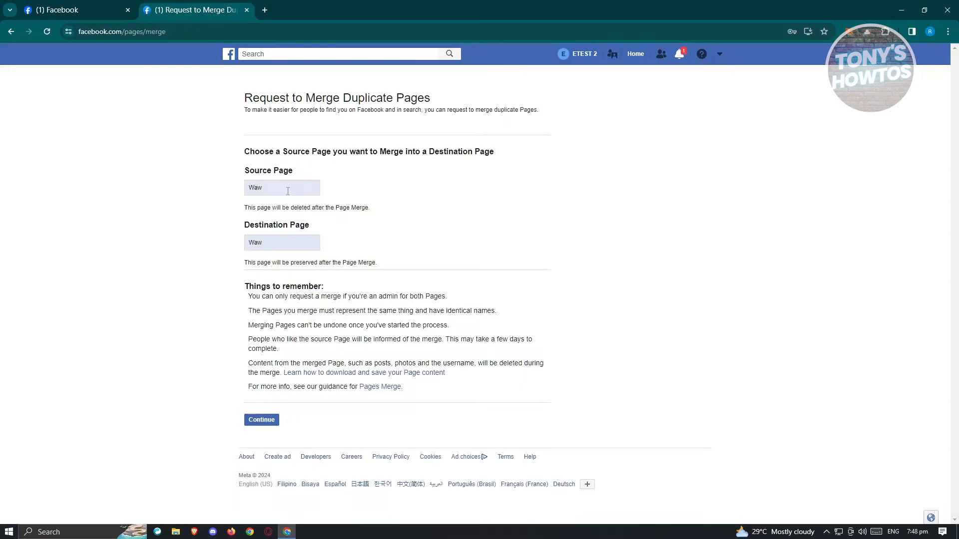
mouse_move(206, 239)
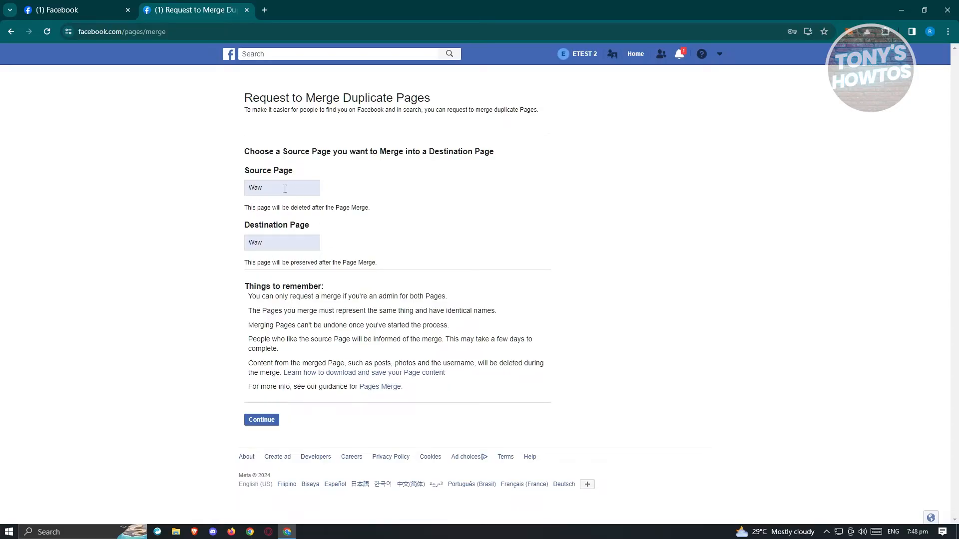
mouse_move(300, 195)
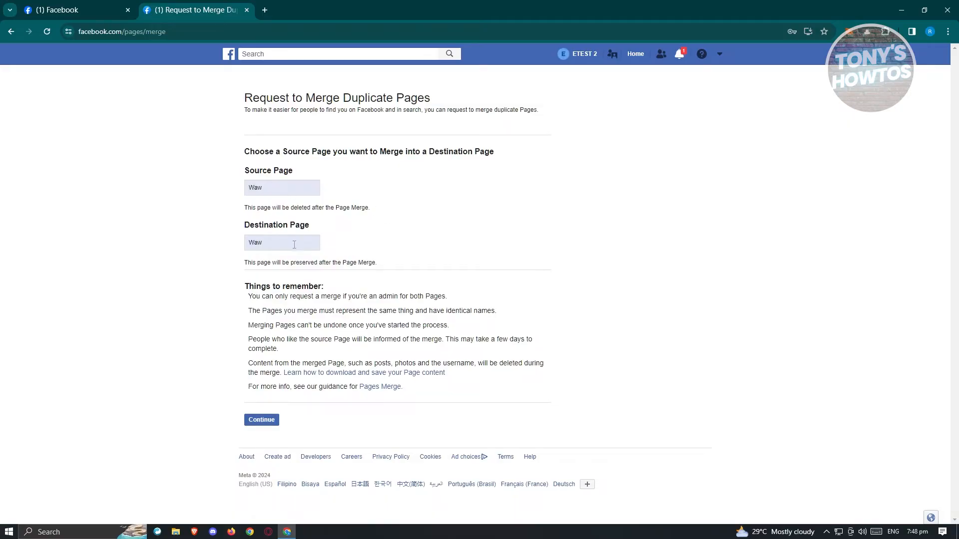
mouse_move(507, 288)
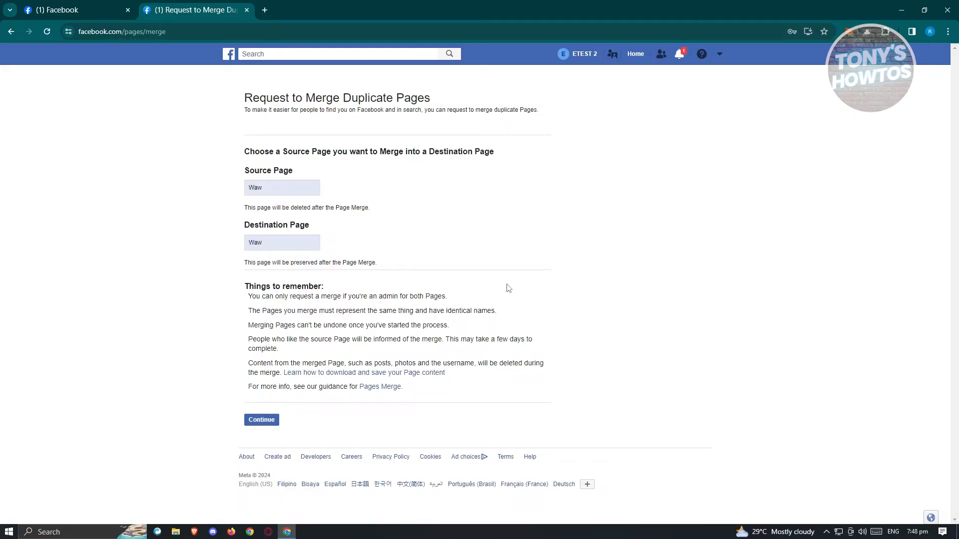
mouse_move(172, 314)
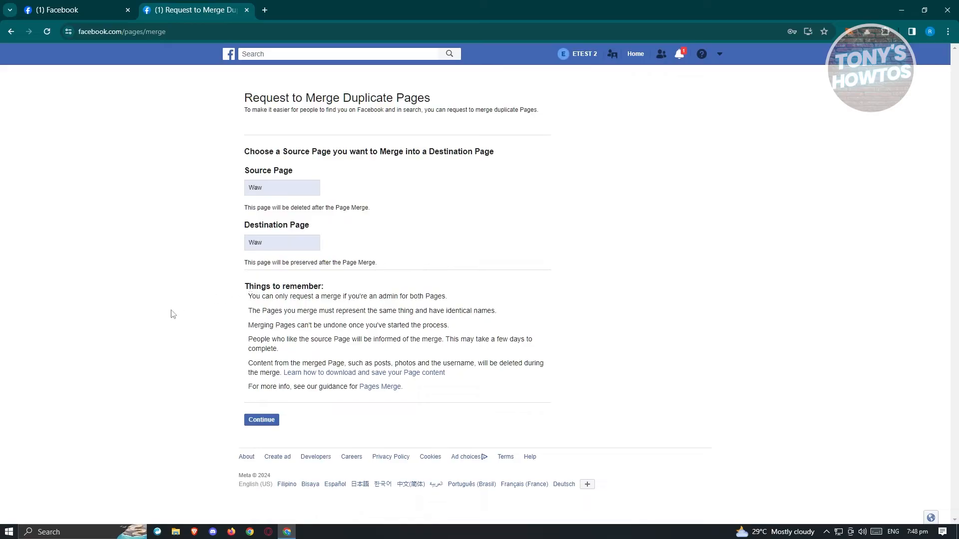
mouse_move(175, 312)
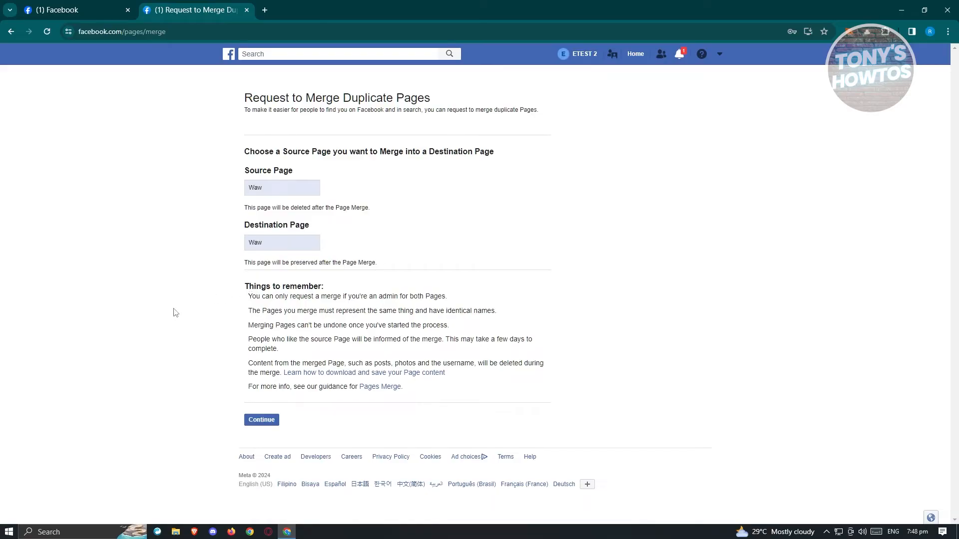
mouse_move(178, 310)
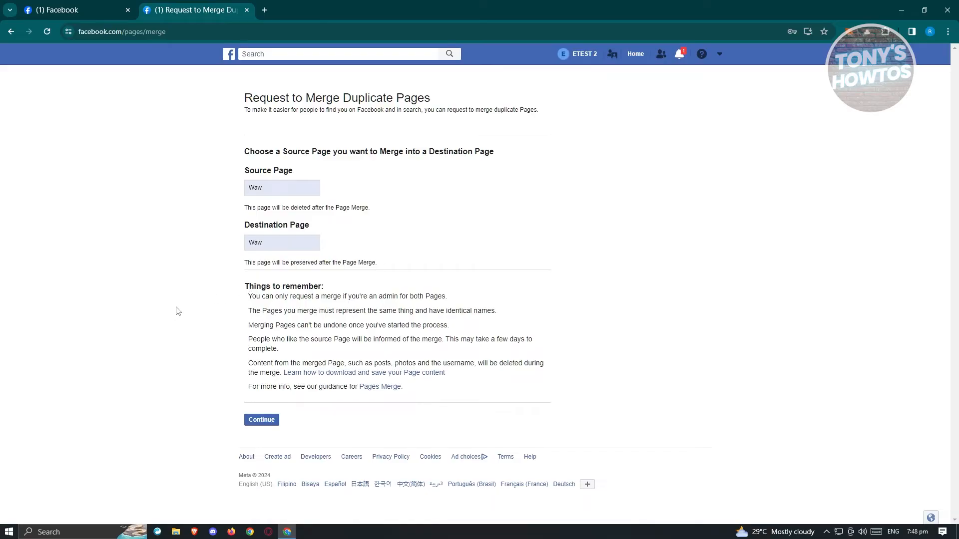
mouse_move(445, 293)
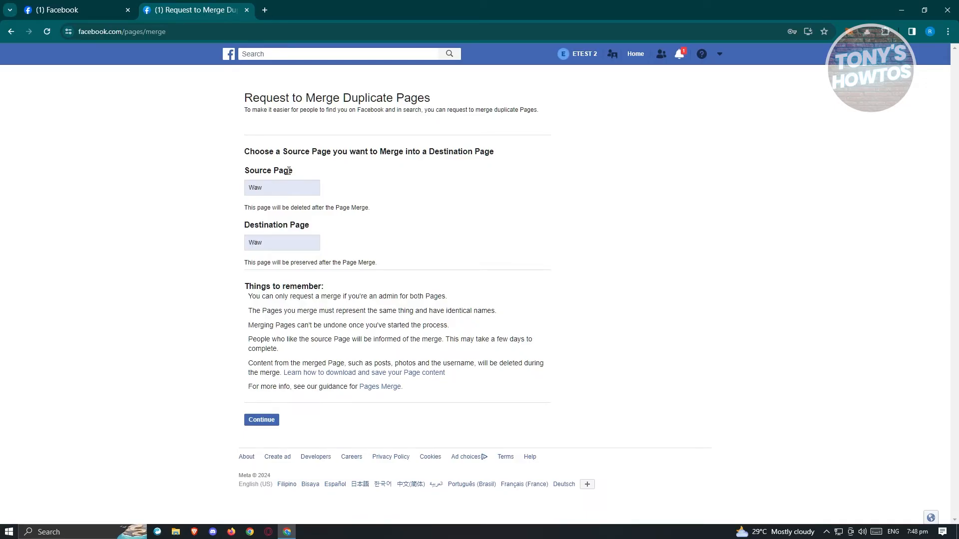
mouse_move(363, 275)
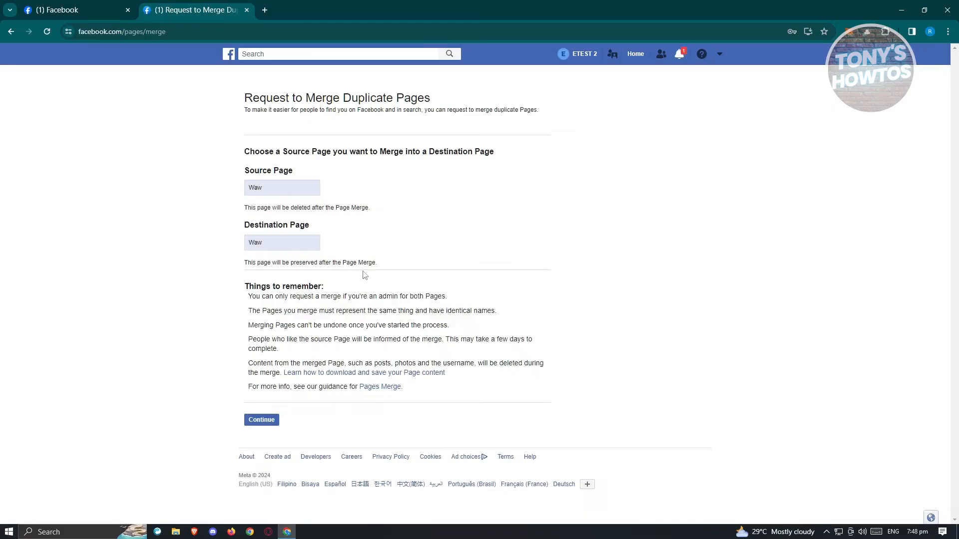
mouse_move(368, 273)
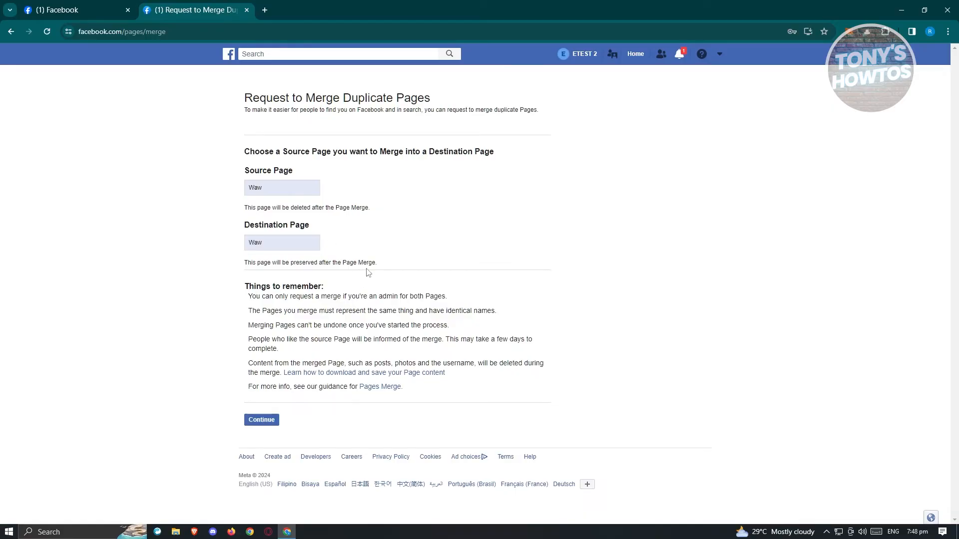
mouse_move(373, 274)
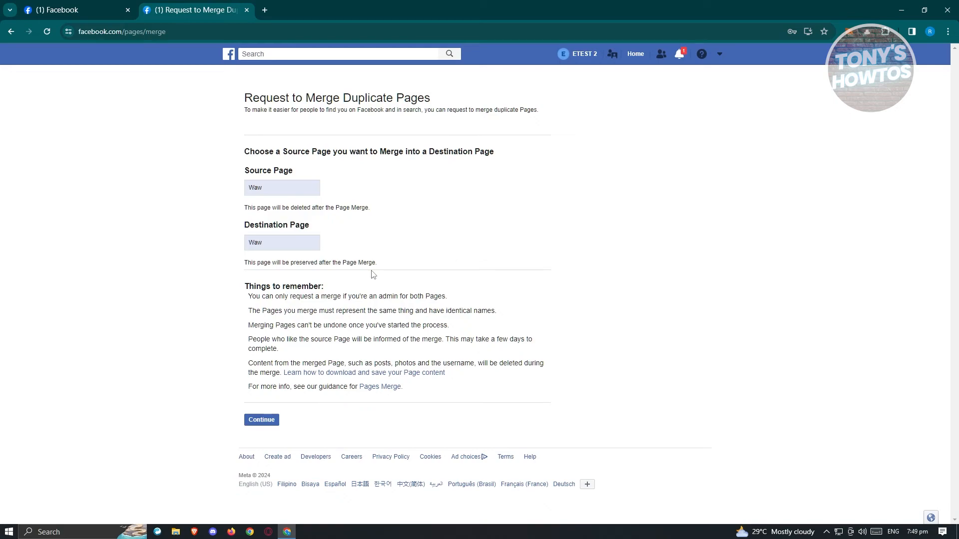
mouse_move(278, 323)
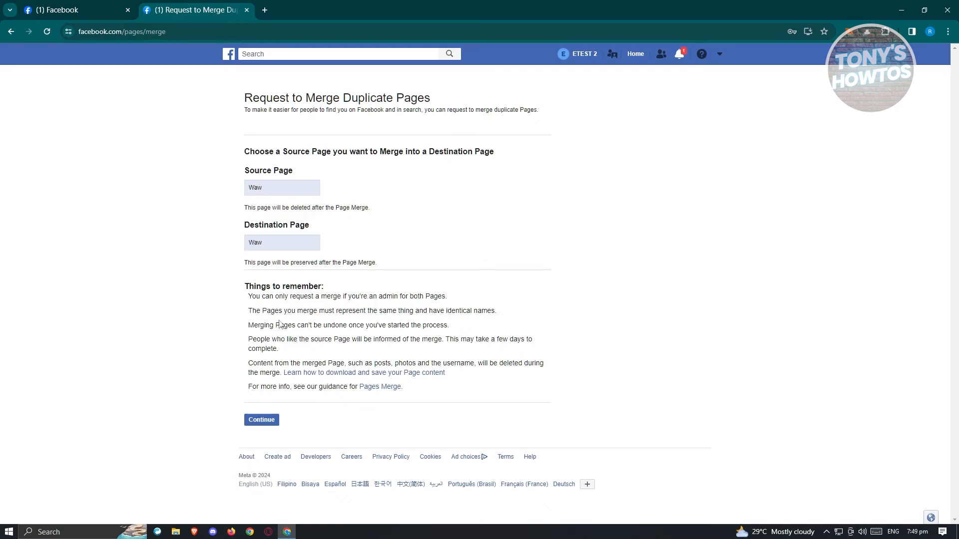
mouse_move(164, 394)
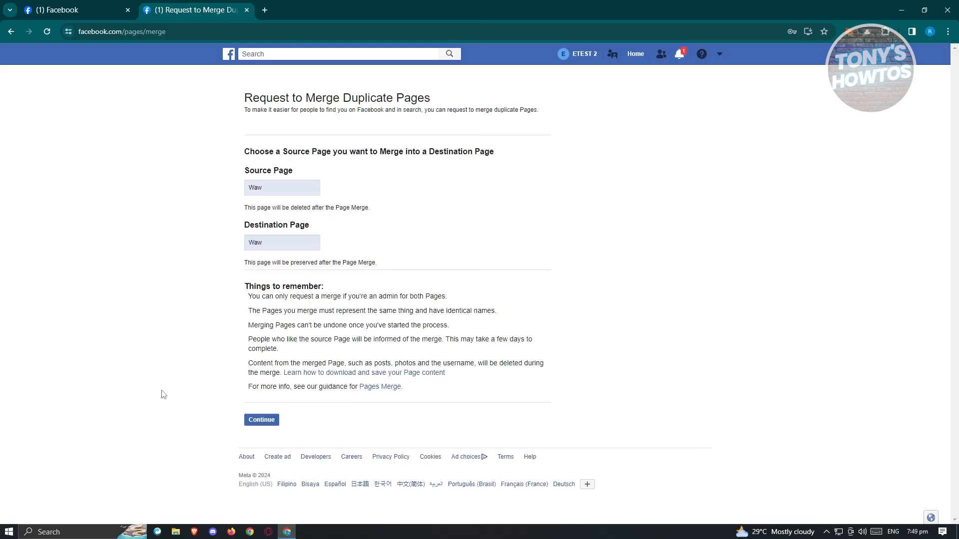
mouse_move(359, 378)
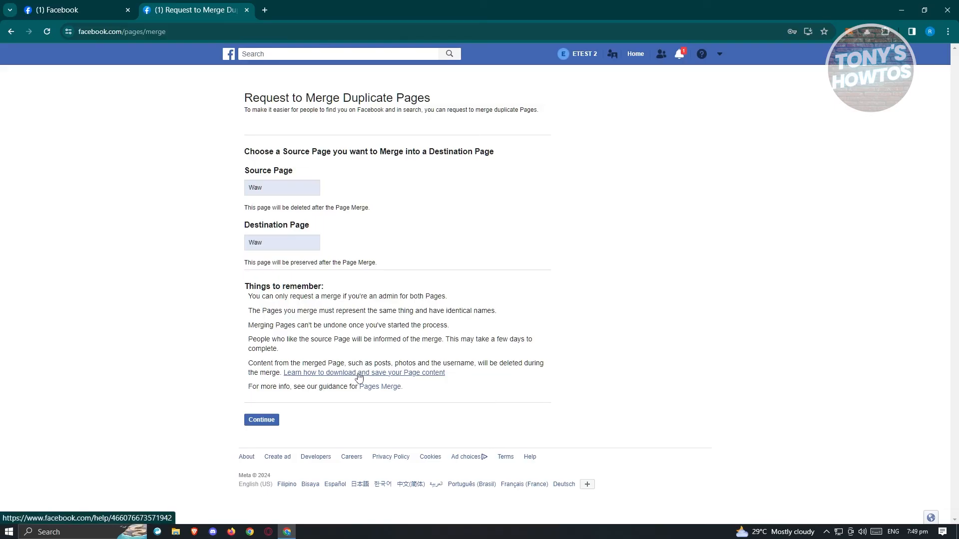
mouse_move(400, 394)
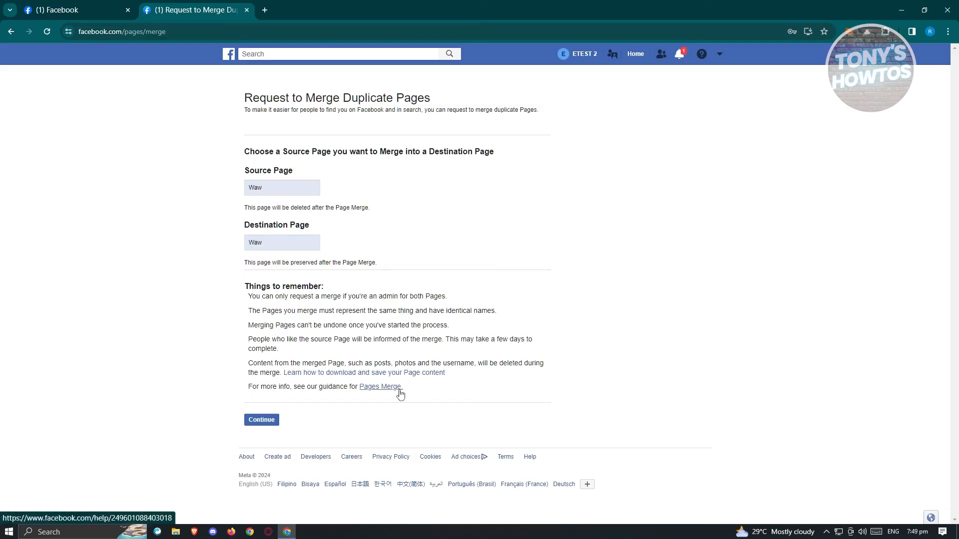
mouse_move(394, 393)
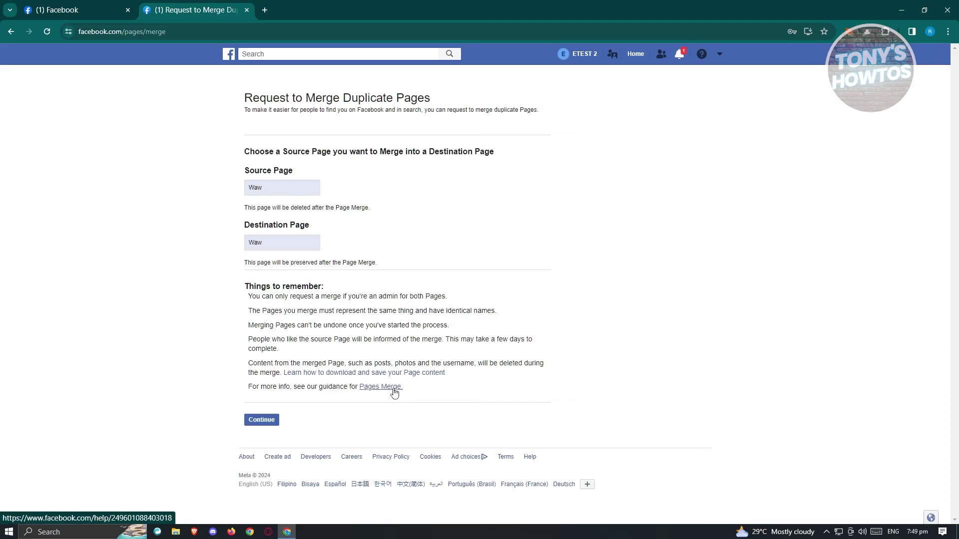
mouse_move(270, 188)
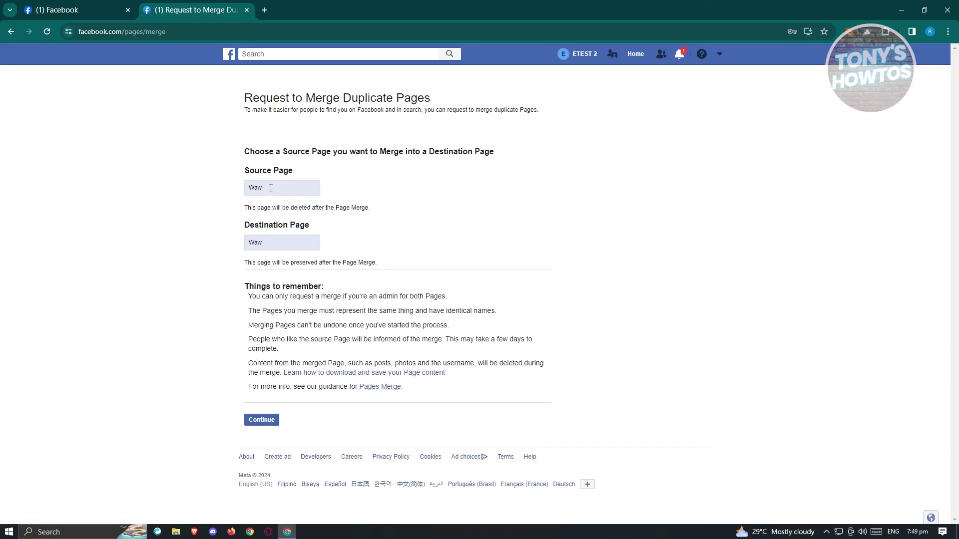
double_click(256, 187)
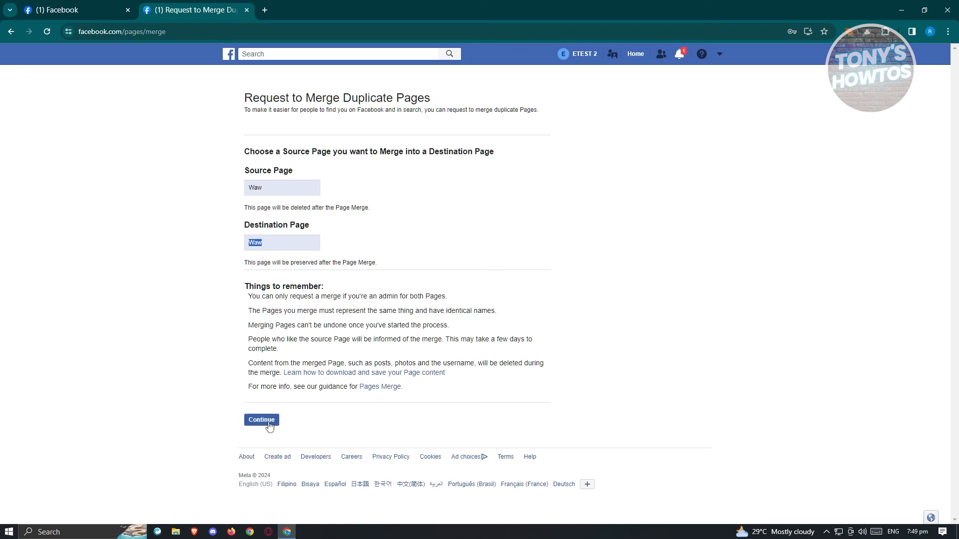
left_click(261, 420)
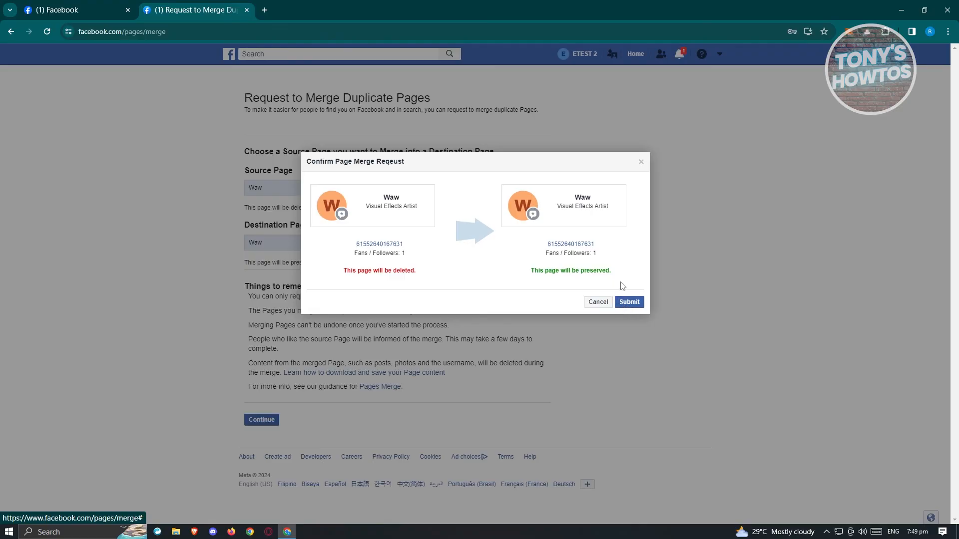
mouse_move(636, 282)
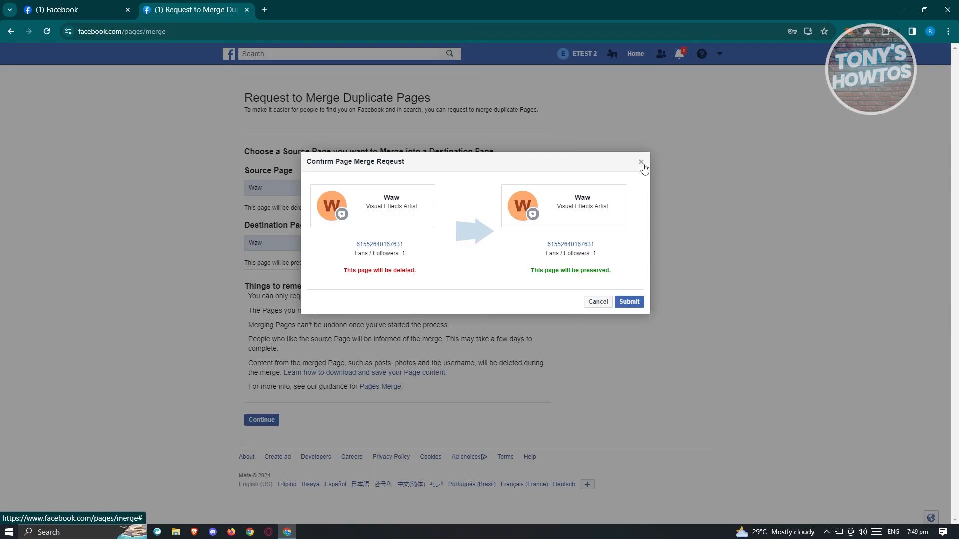
mouse_move(642, 163)
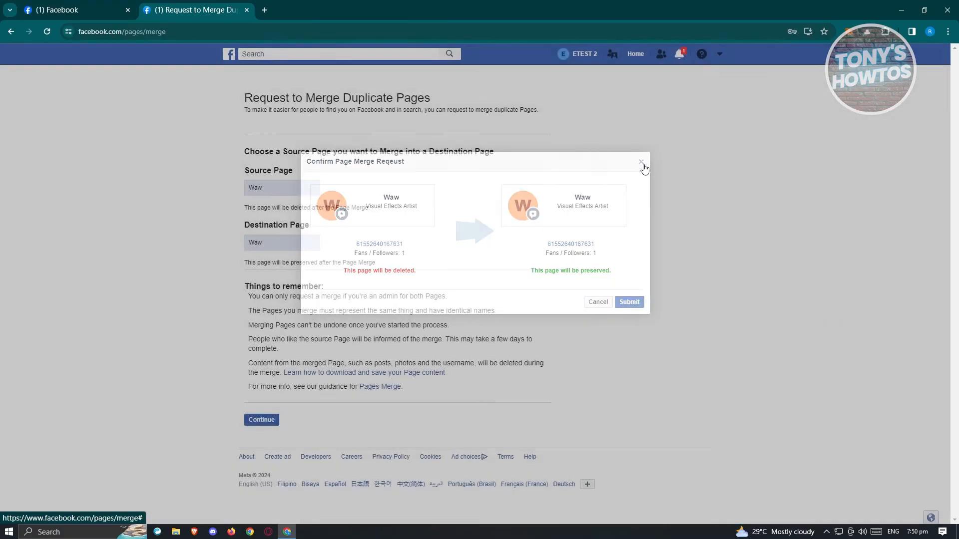
left_click(641, 162)
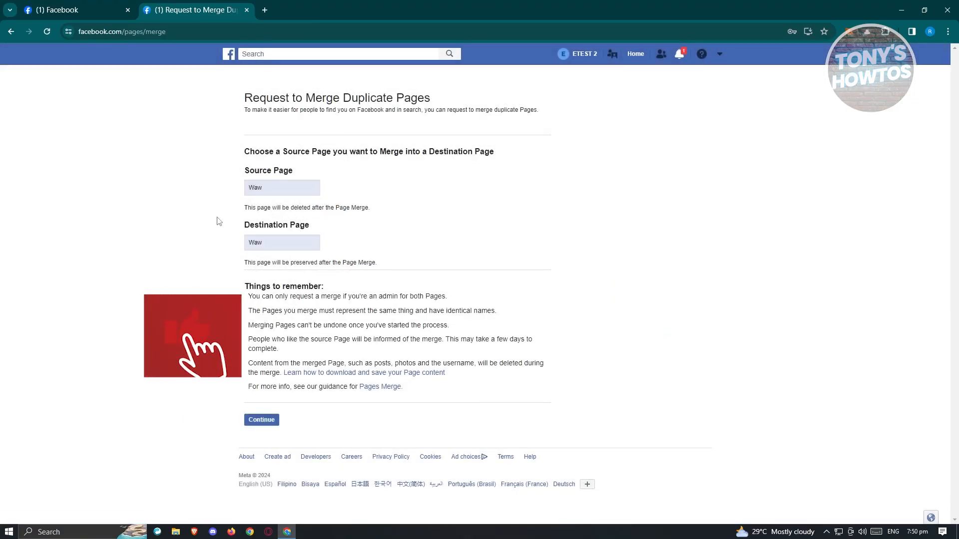